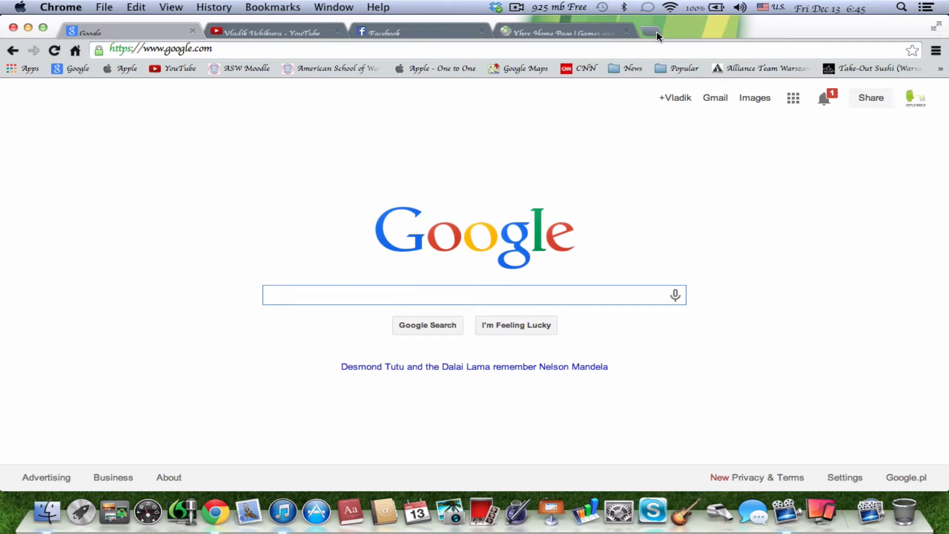
In a new tab, visit the Apple homepage, then head to CNN via the bookmarks bar.
click(652, 32)
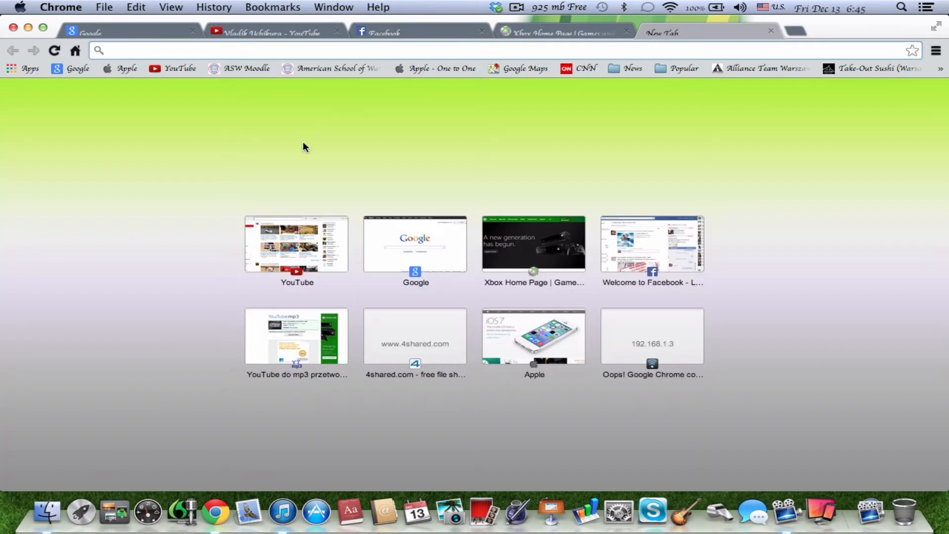
mouse_move(549, 343)
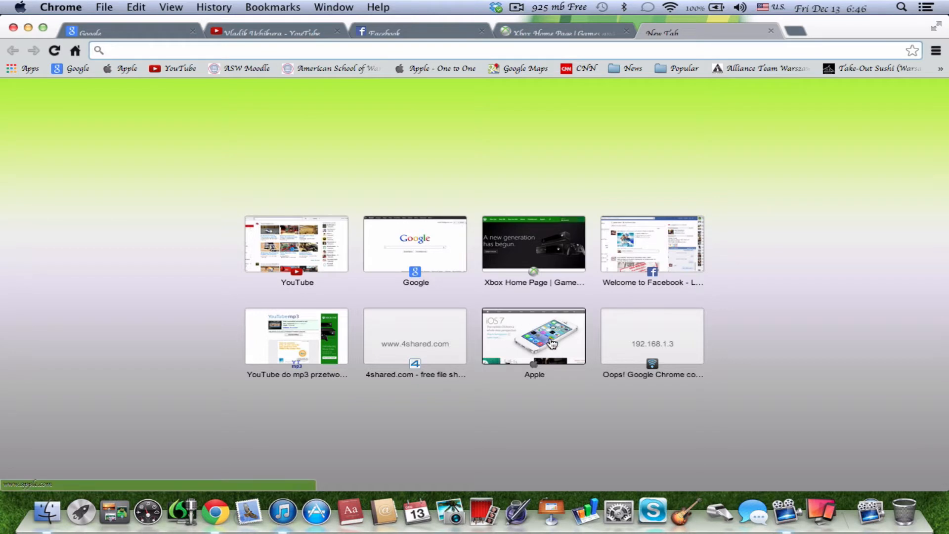
click(533, 336)
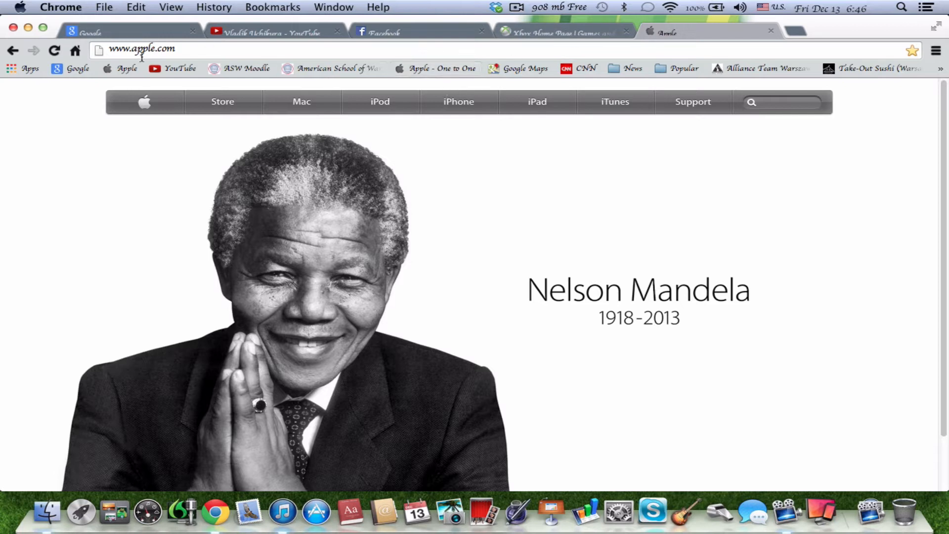
mouse_move(514, 44)
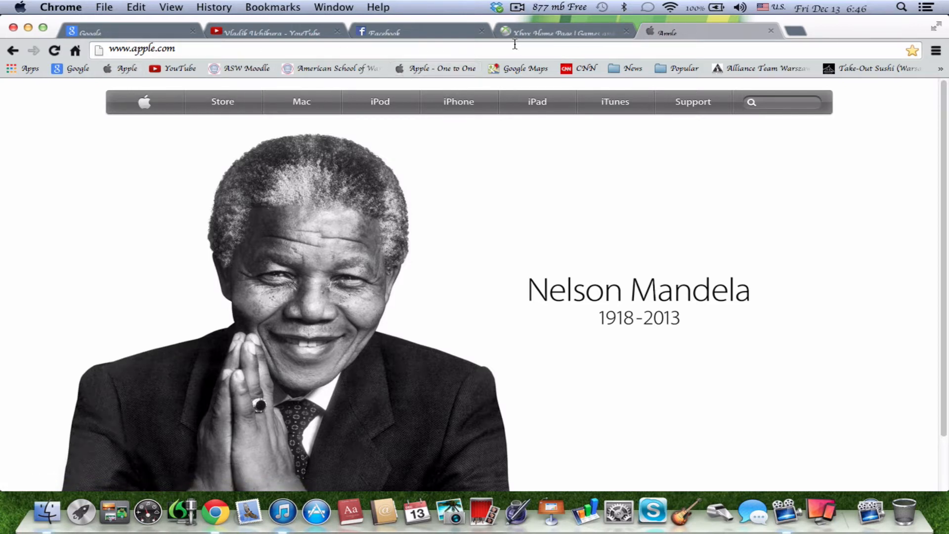
click(585, 69)
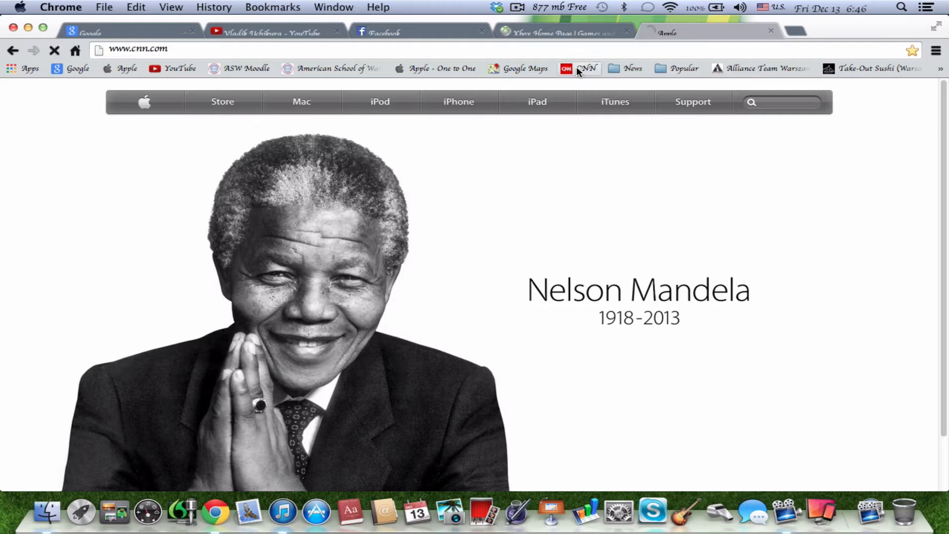
Load the CNN International homepage and bring up Developer Tools on the Elements panel.
click(585, 68)
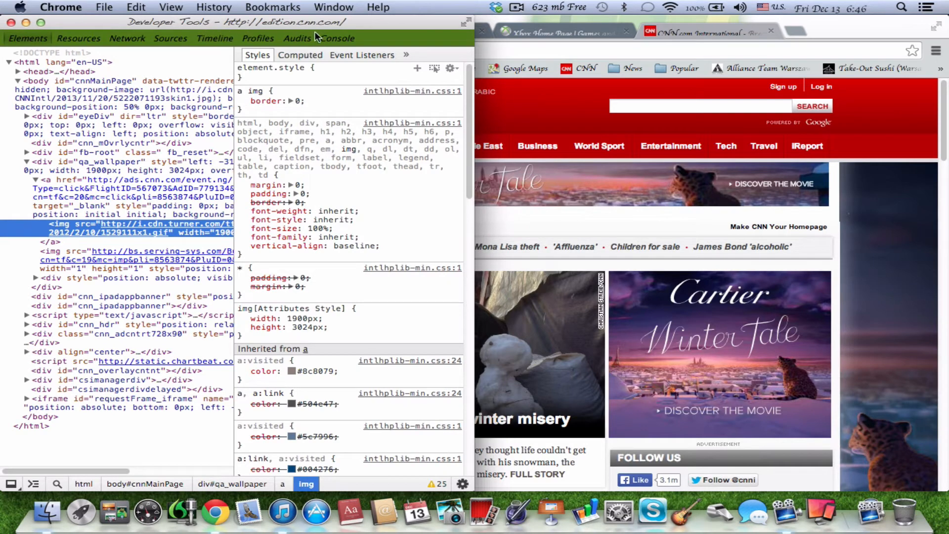
Run the pasted Harlem Shake JavaScript snippet in the Console, returning undefined.
click(337, 39)
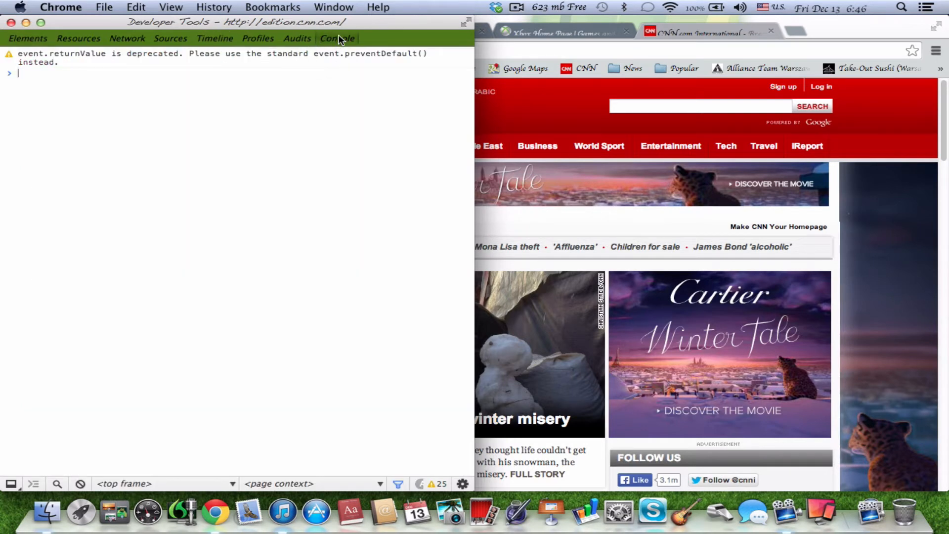
mouse_move(246, 139)
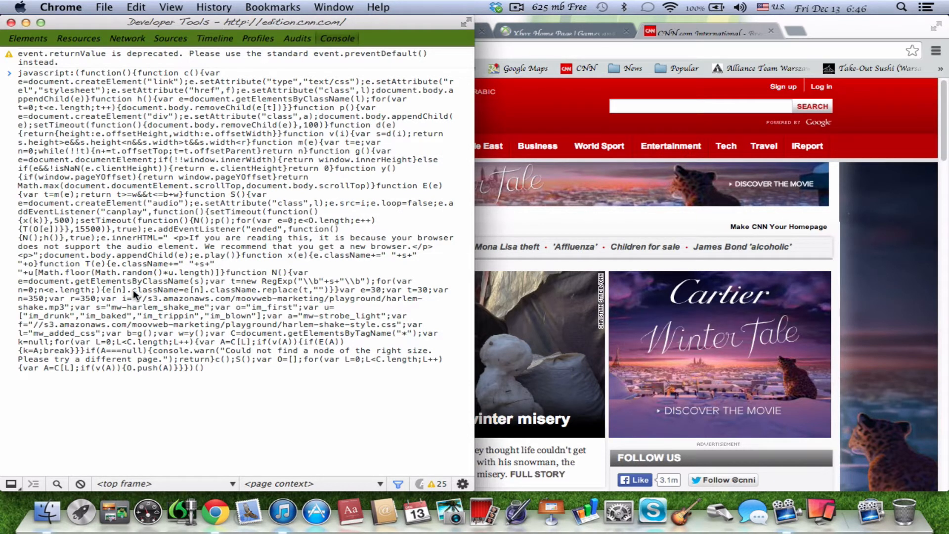
key(Return)
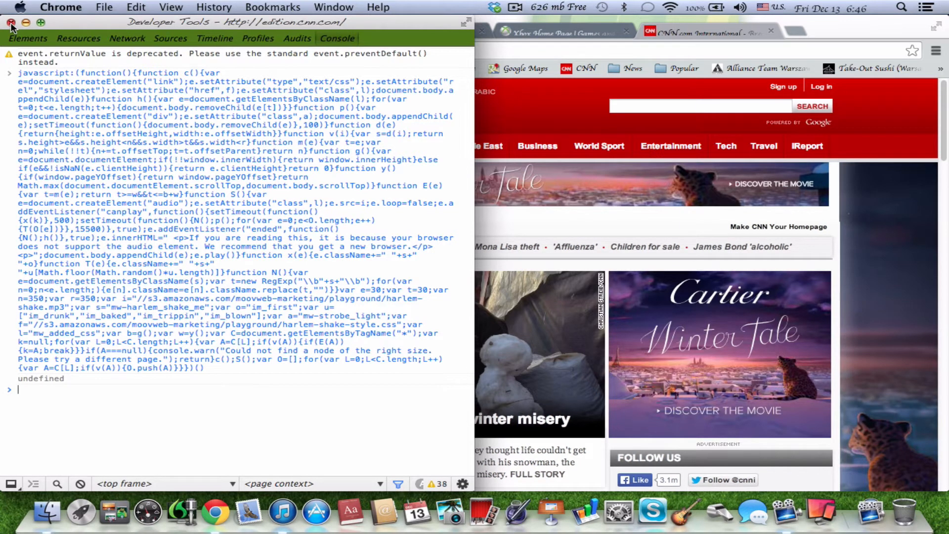
Close Developer Tools so the shaking CNN homepage fills the browser window.
click(10, 23)
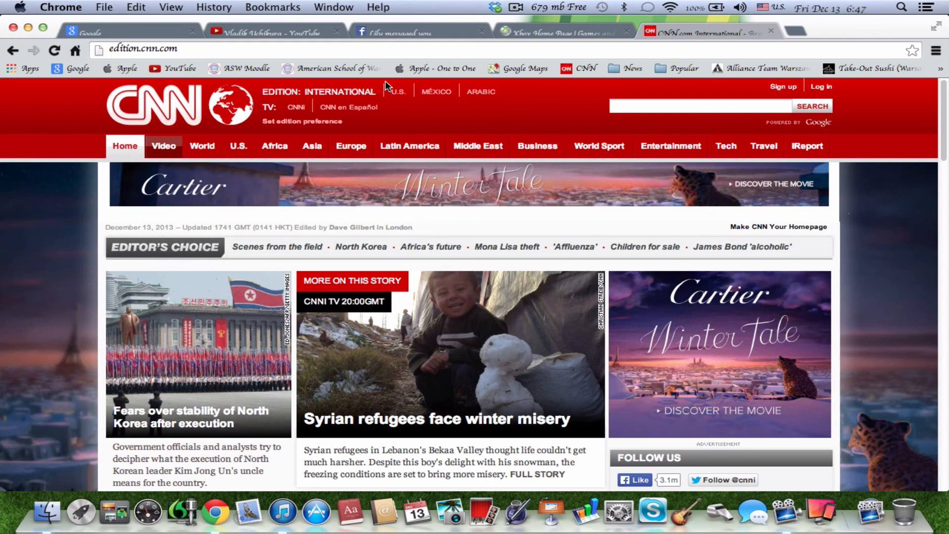
click(516, 7)
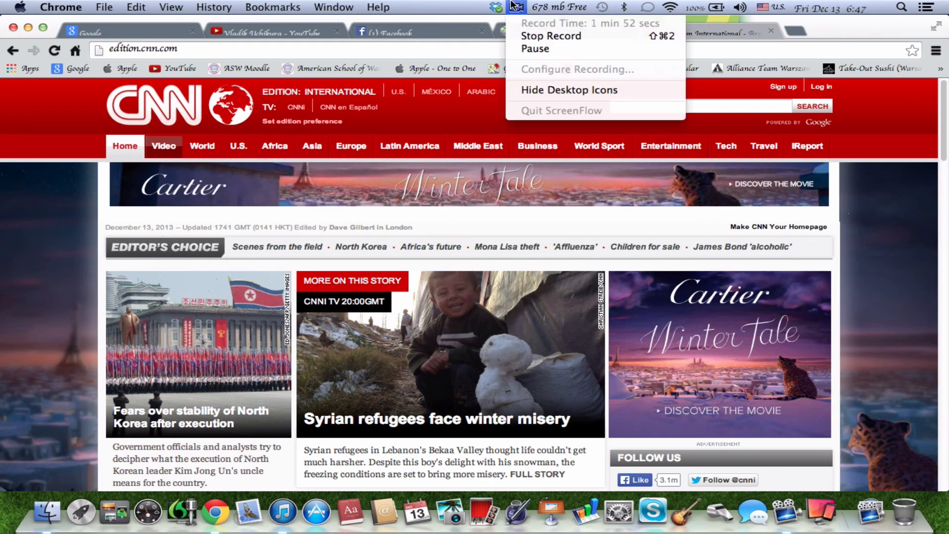